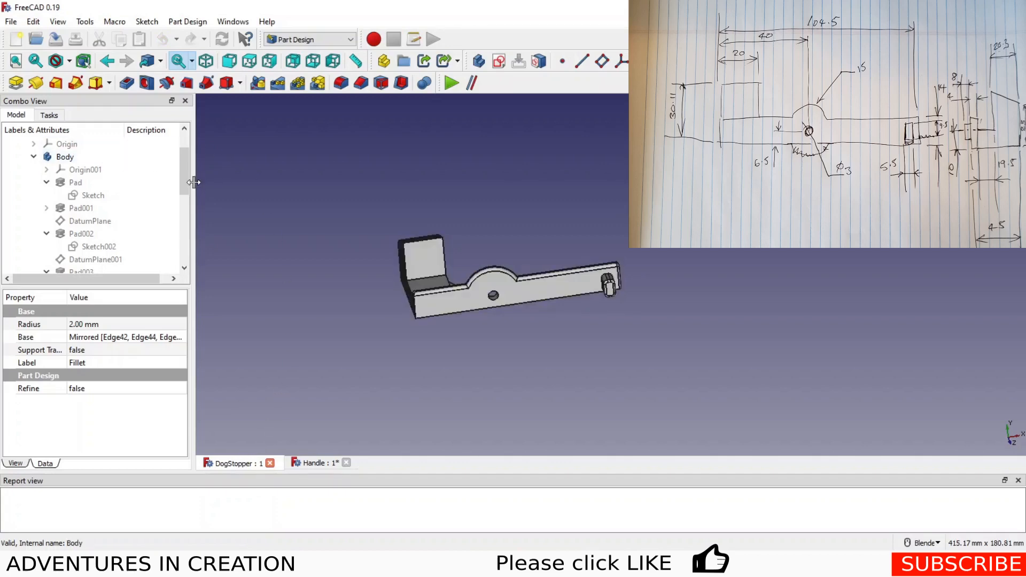
Step: Show the lever's base sketch and first pad as the base plate, then inspect the datum plane
click(83, 234)
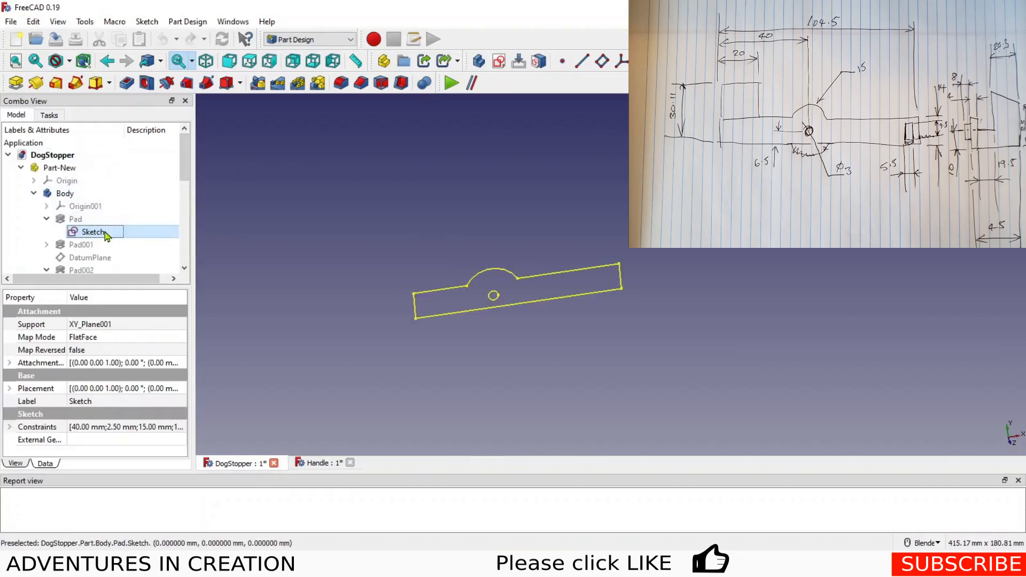
click(74, 218)
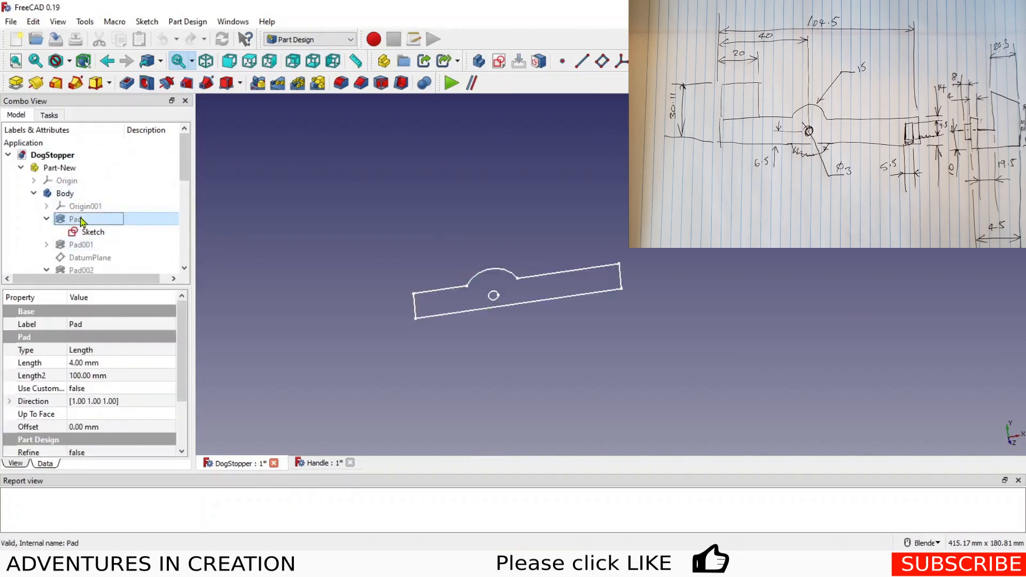
click(75, 218)
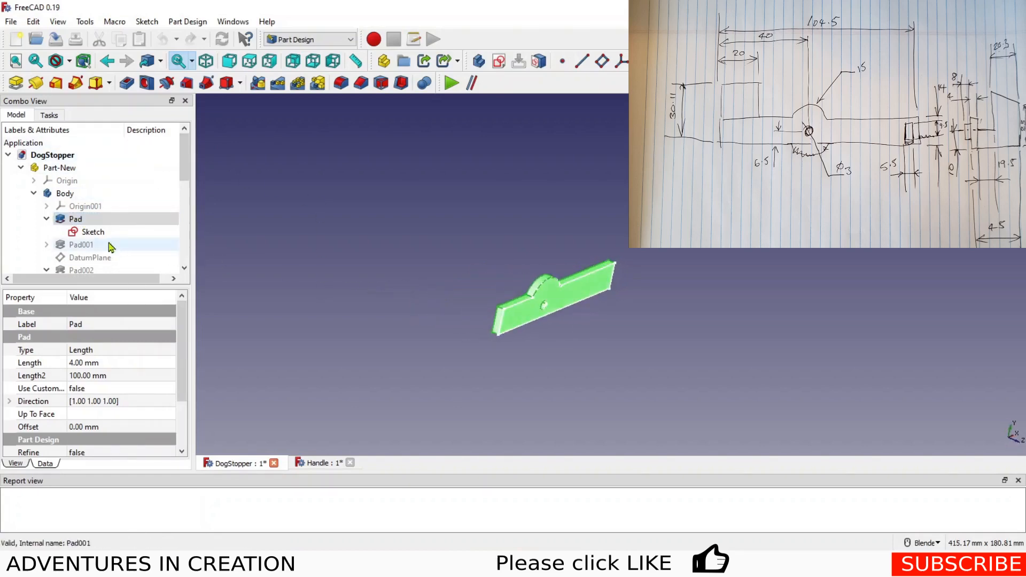
click(92, 232)
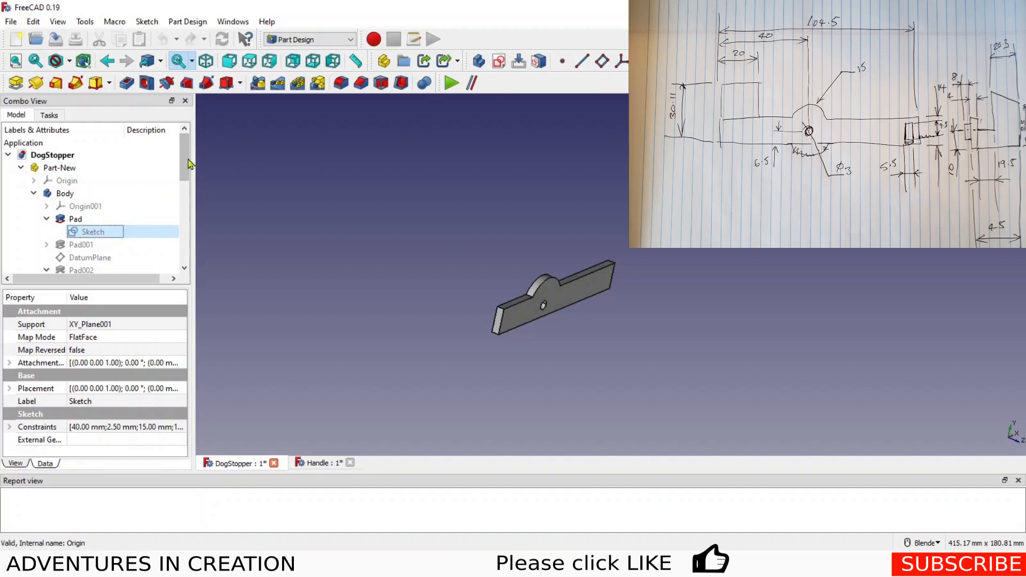
click(81, 194)
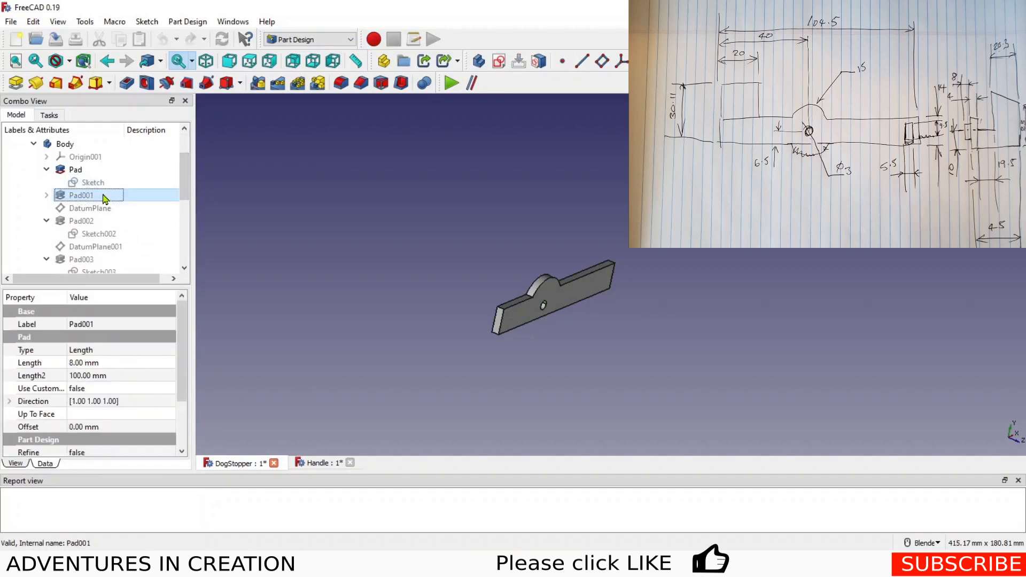
click(90, 208)
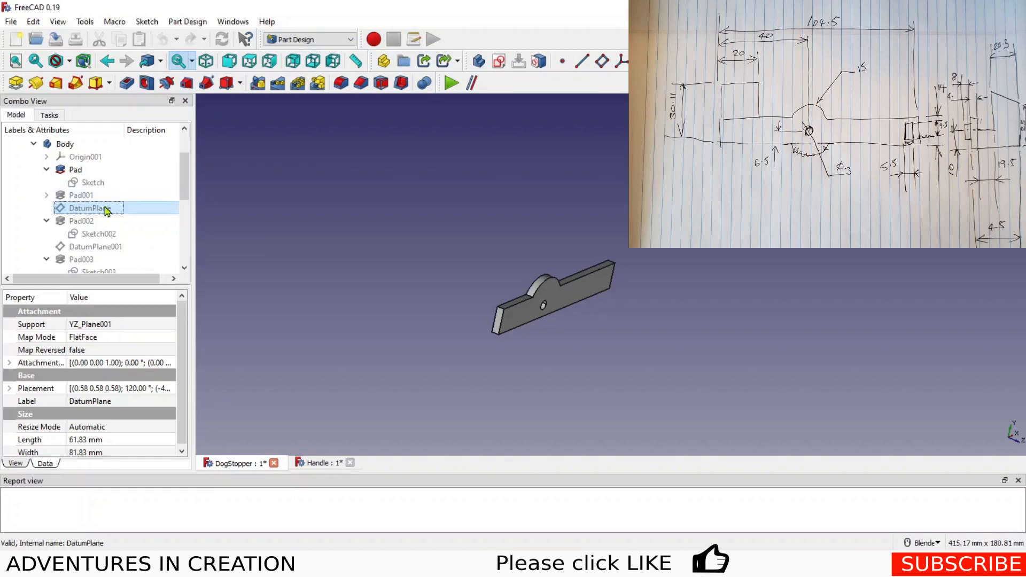
Step: Show Pad001's end tab and Pad002's upright block on the lever
click(81, 194)
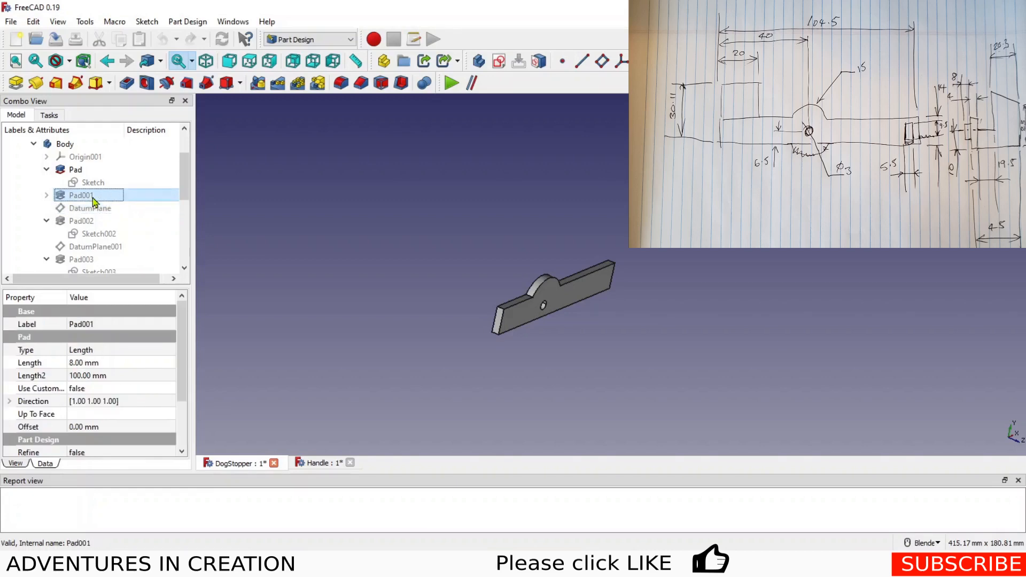
click(81, 195)
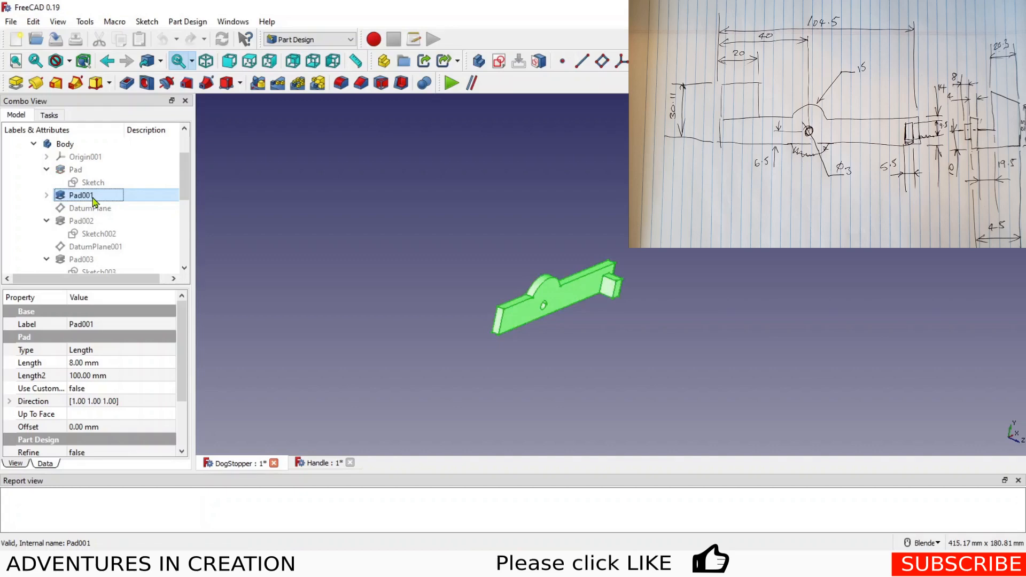
click(98, 234)
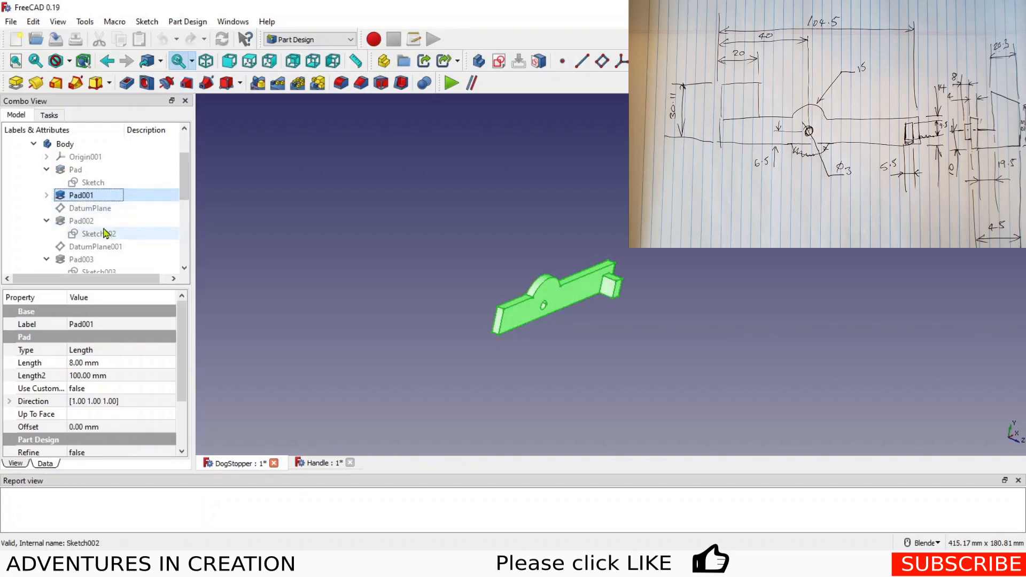
click(82, 221)
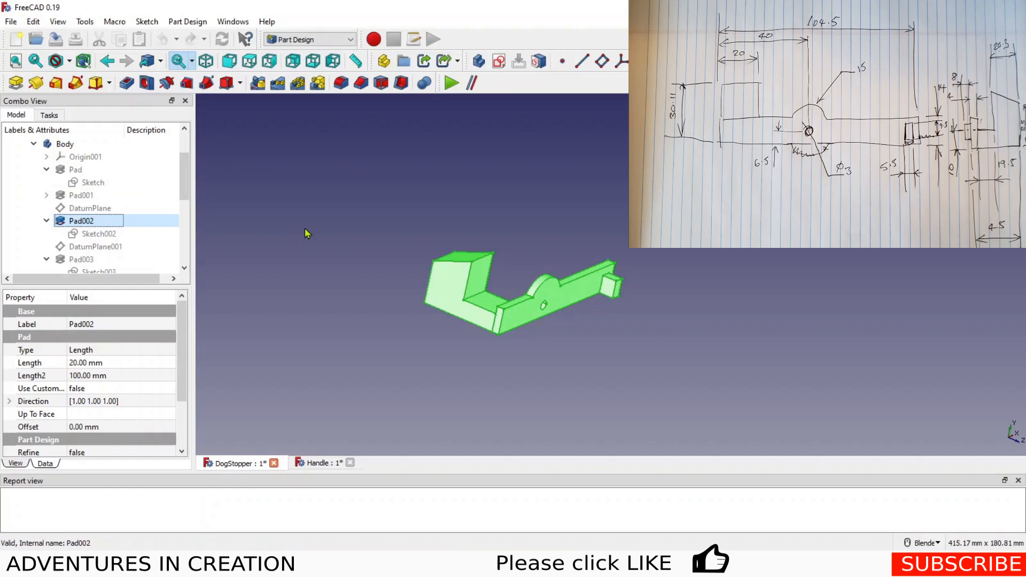
mouse_move(195, 210)
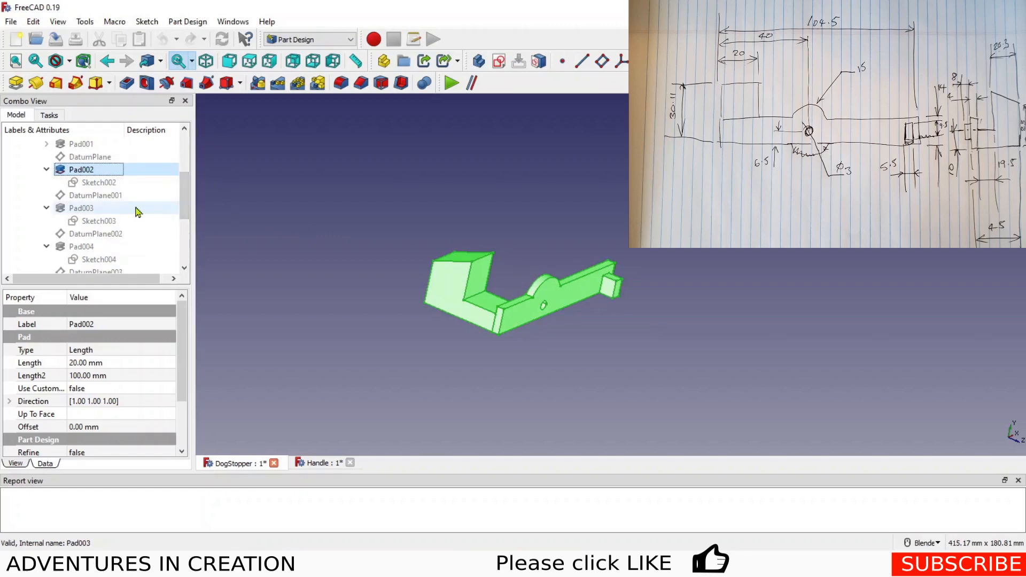
click(81, 208)
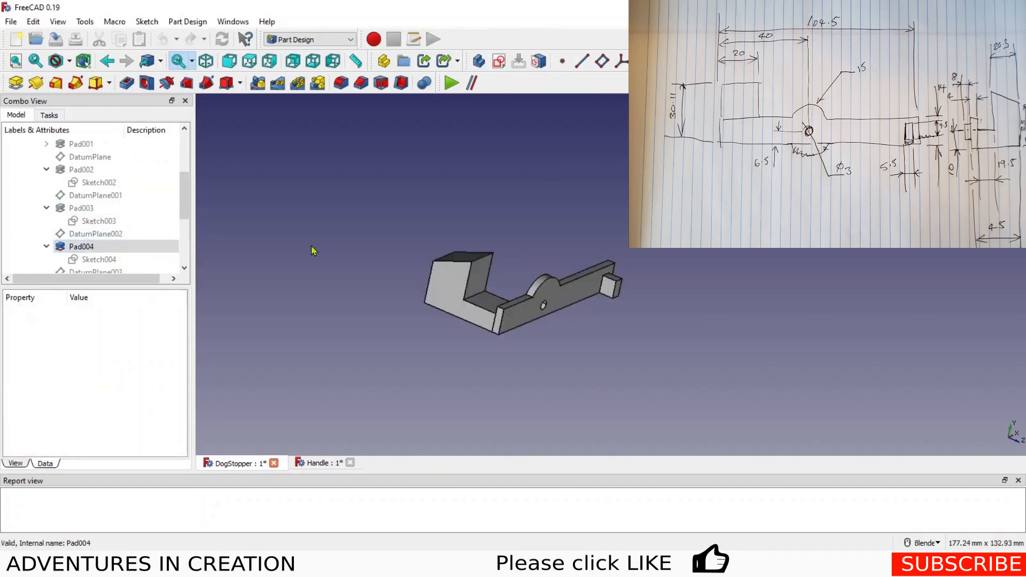
Step: Show the Pad005 stage of the lever and its first fillet, viewed from another side
scroll(down, 3)
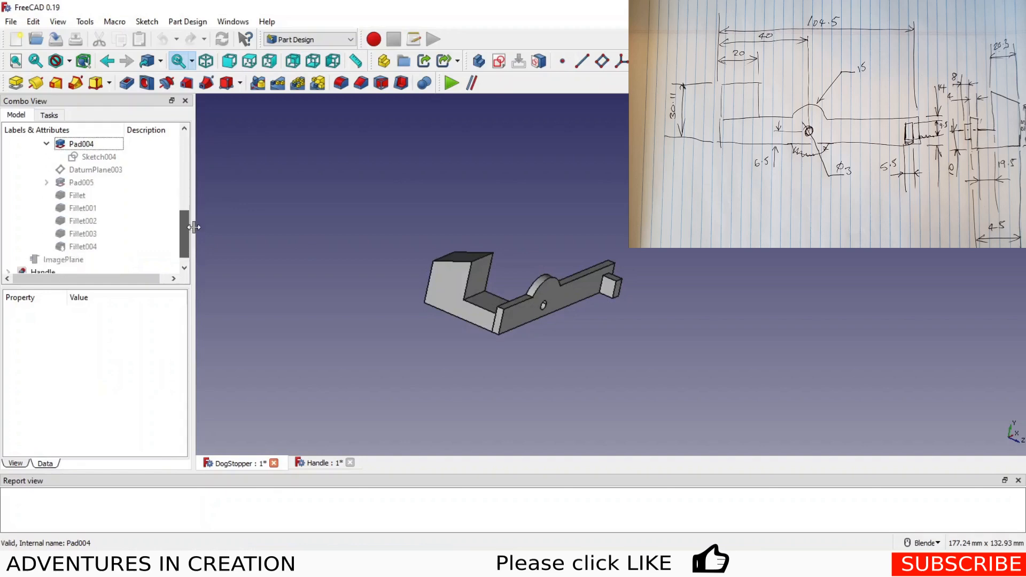
click(81, 182)
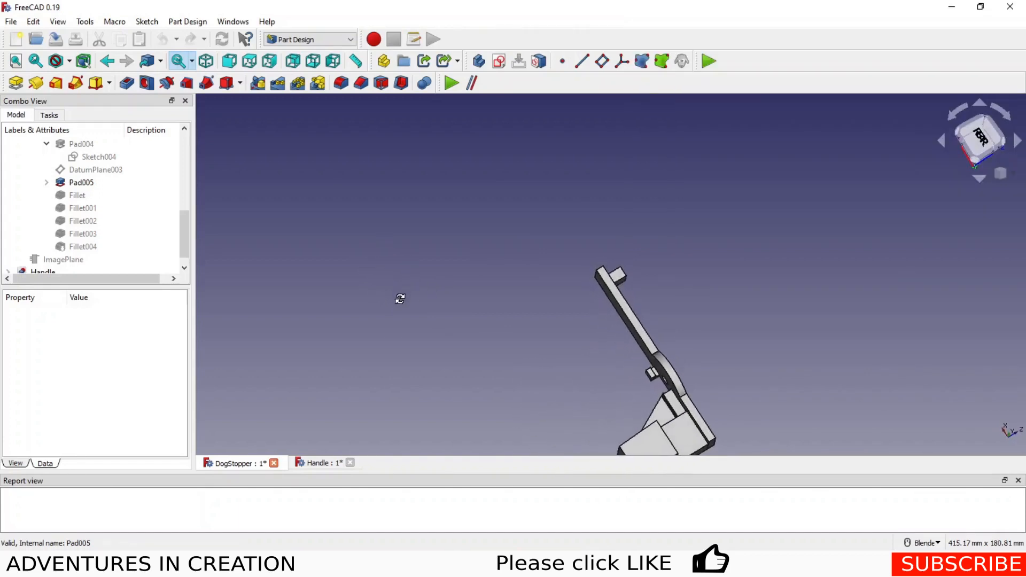
drag(400, 299, 510, 307)
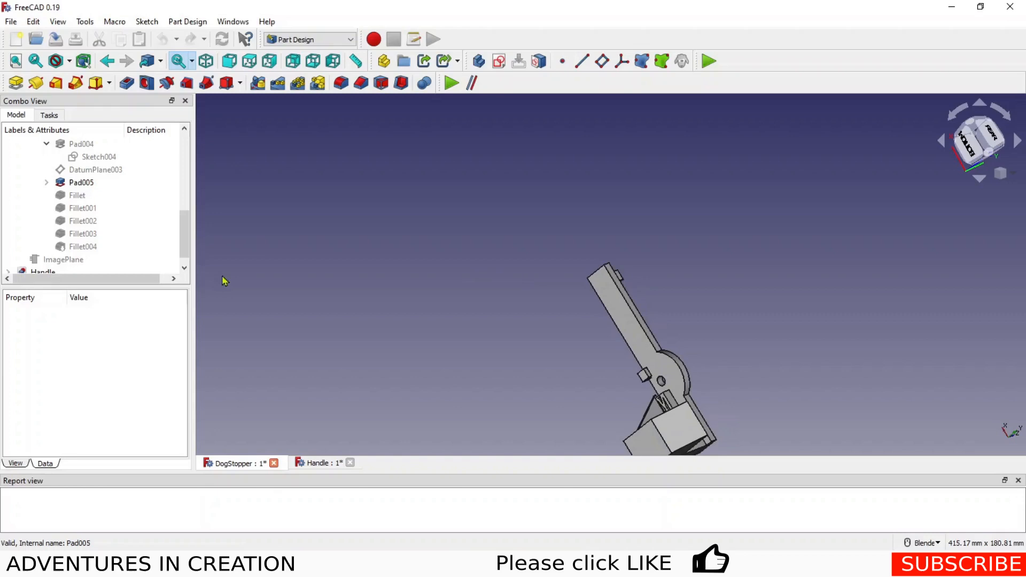
click(77, 194)
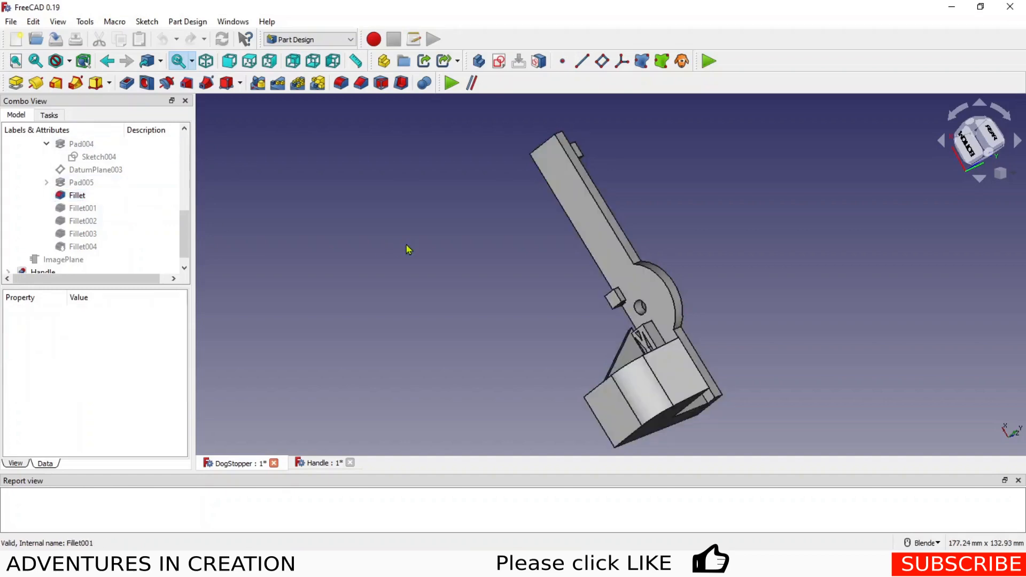
Step: Show Fillet001 through Fillet004 in turn to reach the finished filleted lever
click(83, 209)
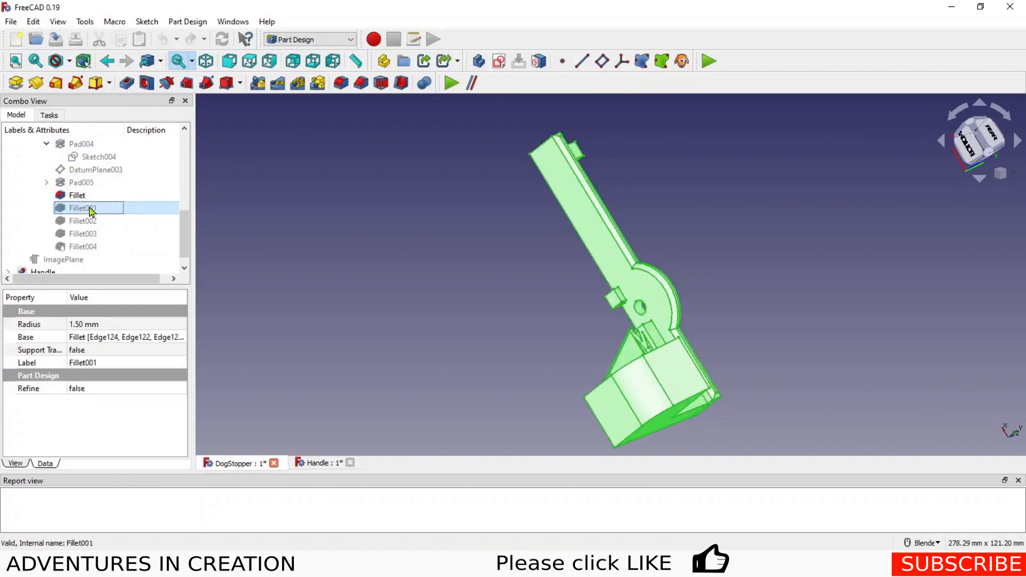
click(82, 220)
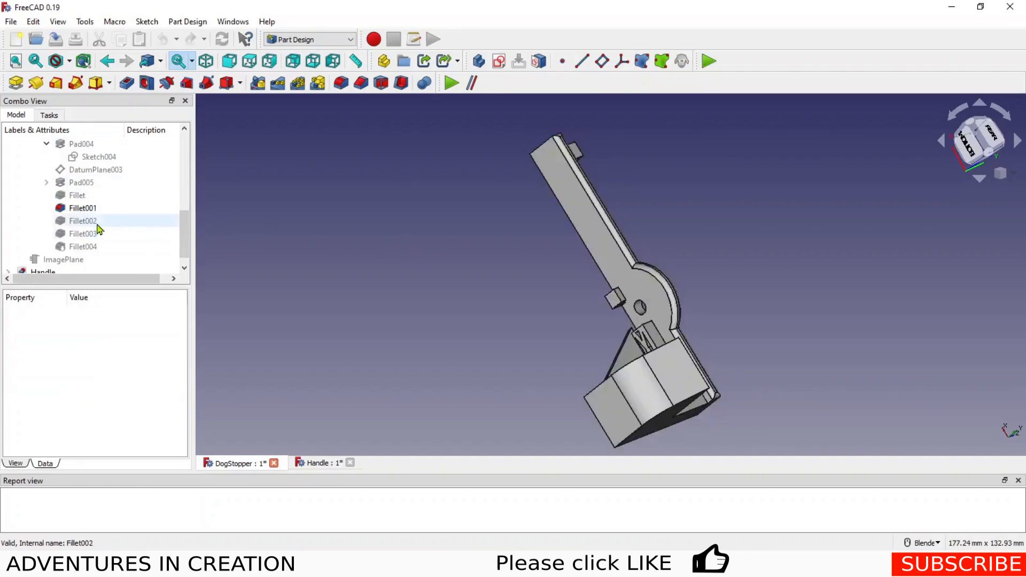
click(82, 234)
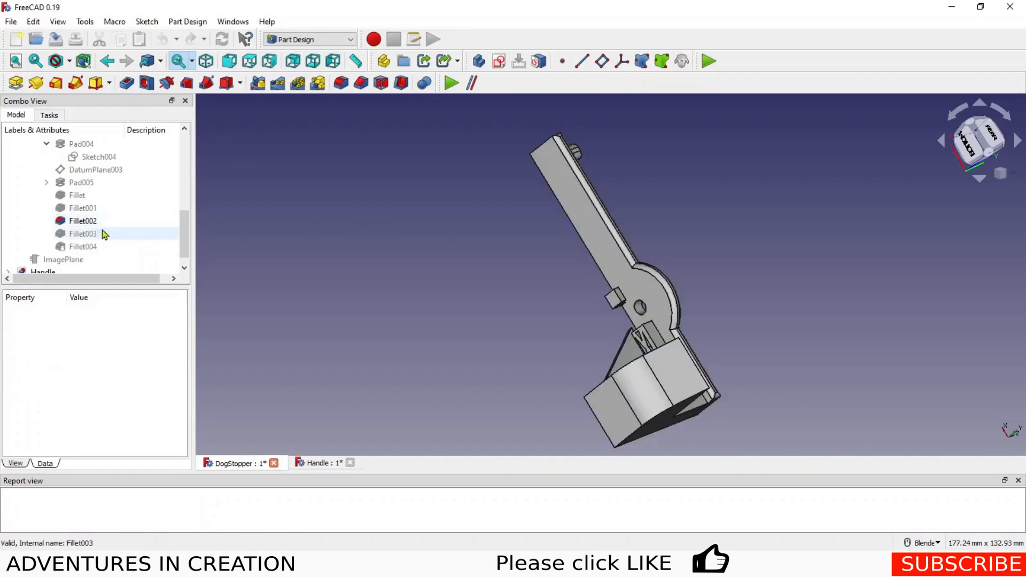
click(82, 246)
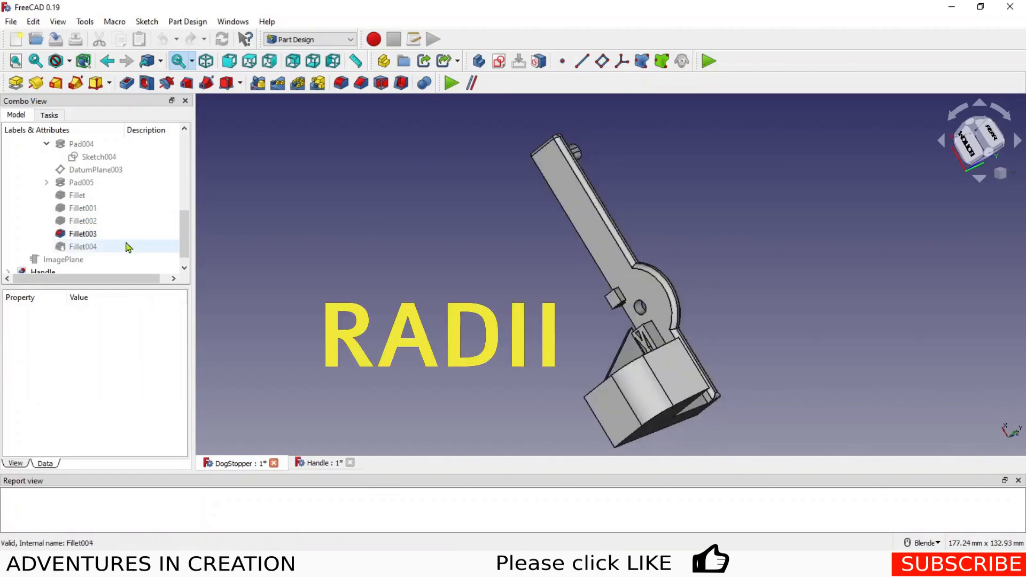
click(82, 246)
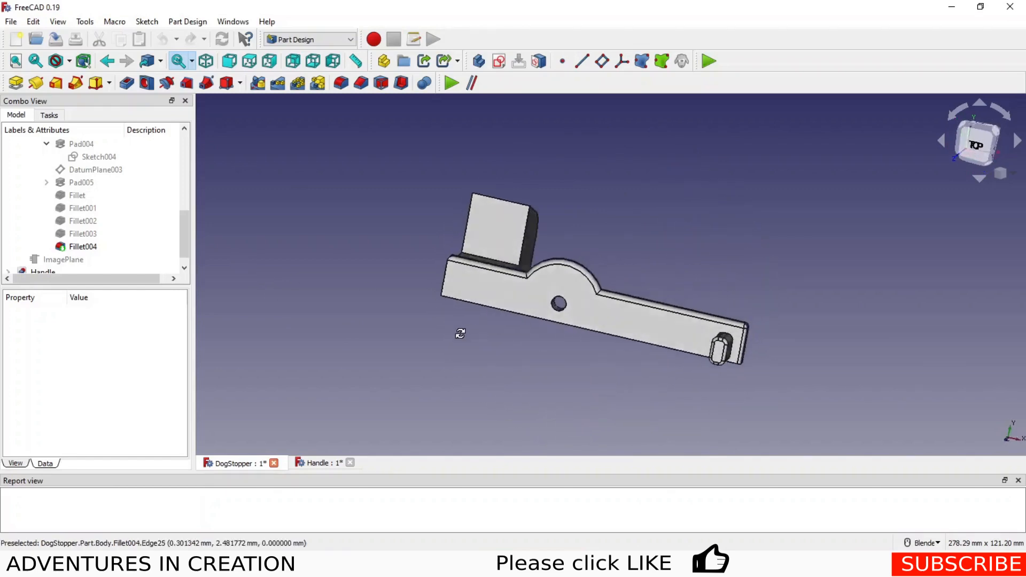
Step: Check STL export of the finished lever, then bring up the Handle document with the drawer-pull photo
drag(459, 334, 391, 346)
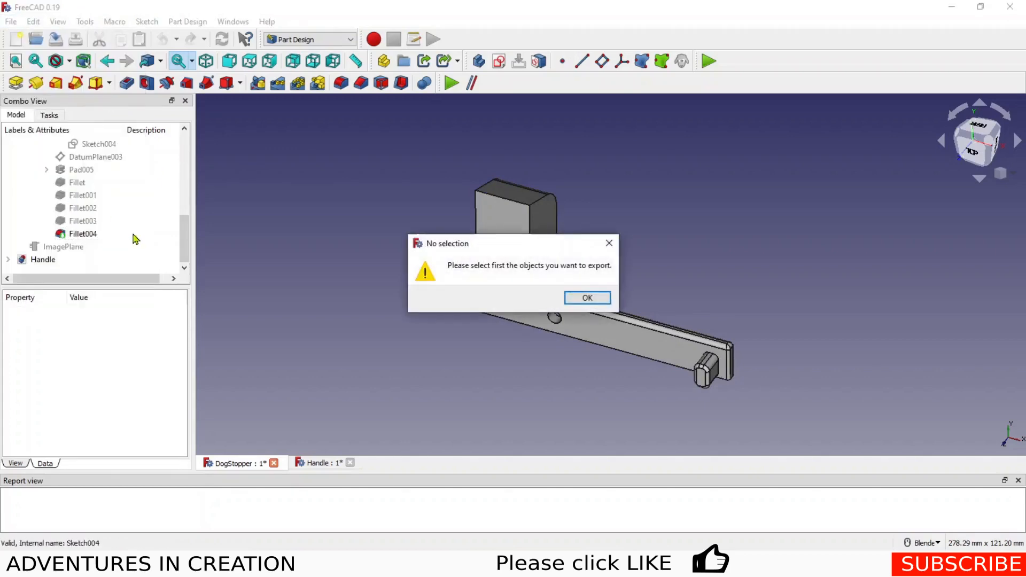
click(586, 299)
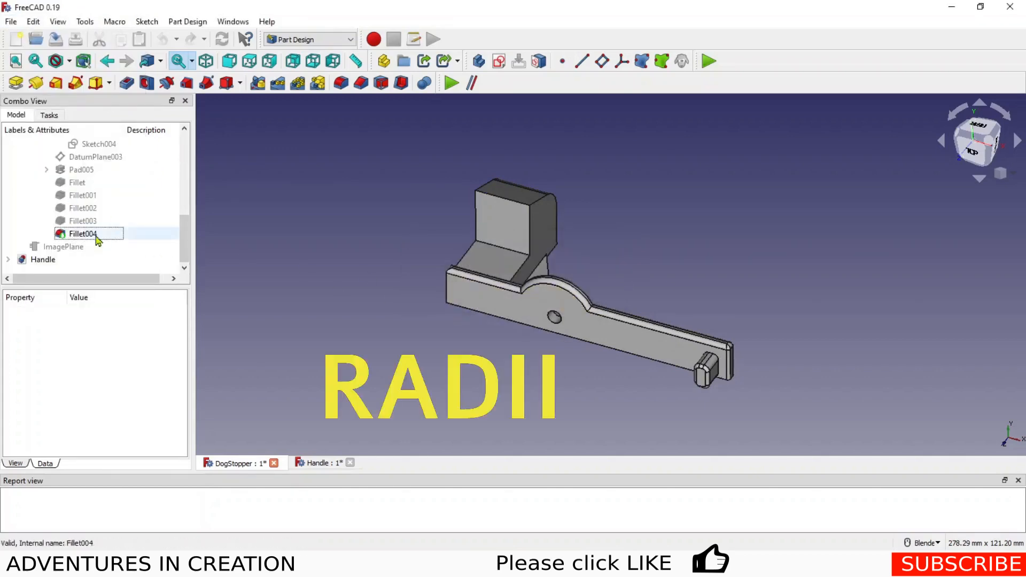
click(82, 234)
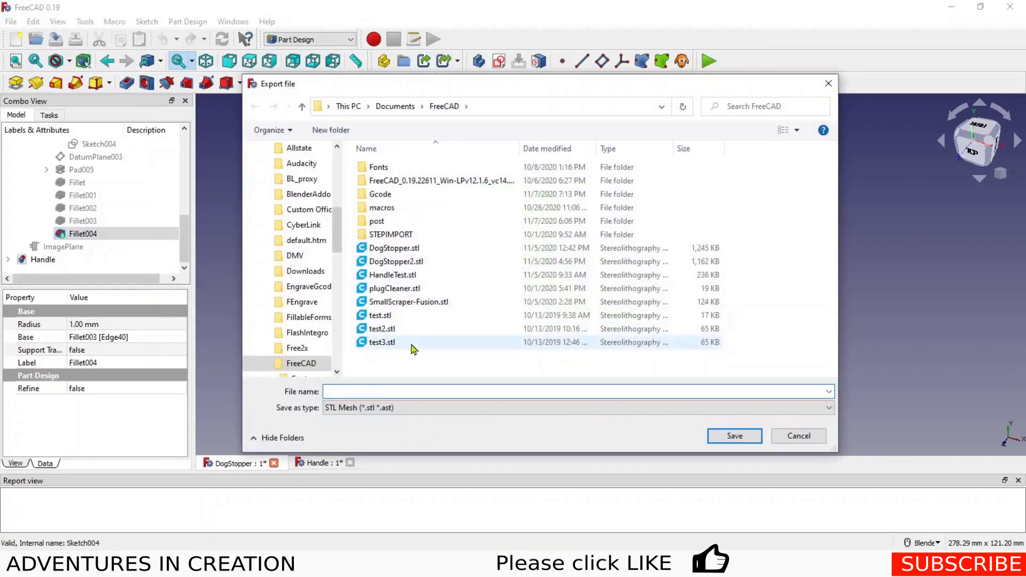
click(392, 275)
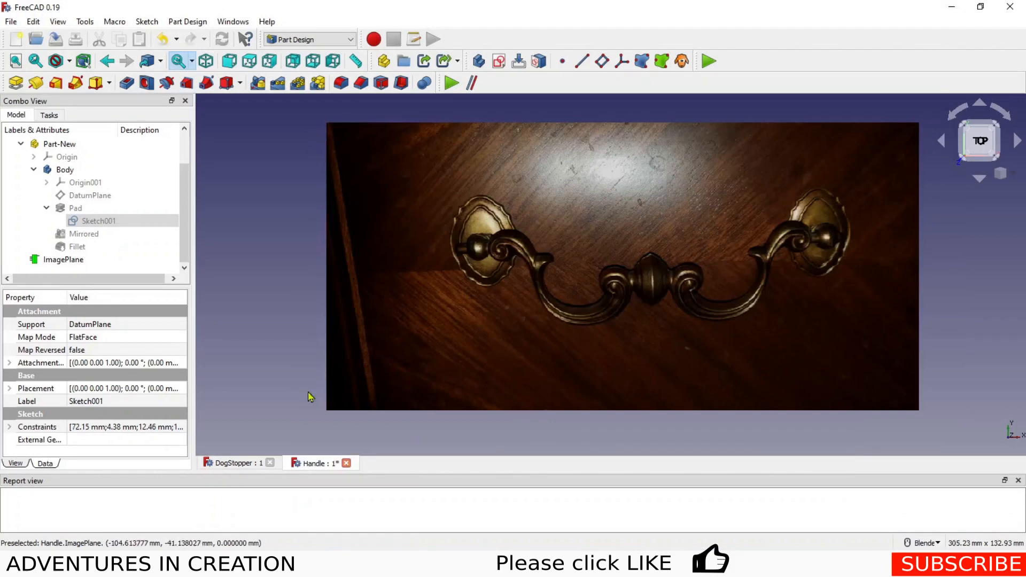
Step: Show the traced half-handle sketch and hide the reference photo
click(63, 260)
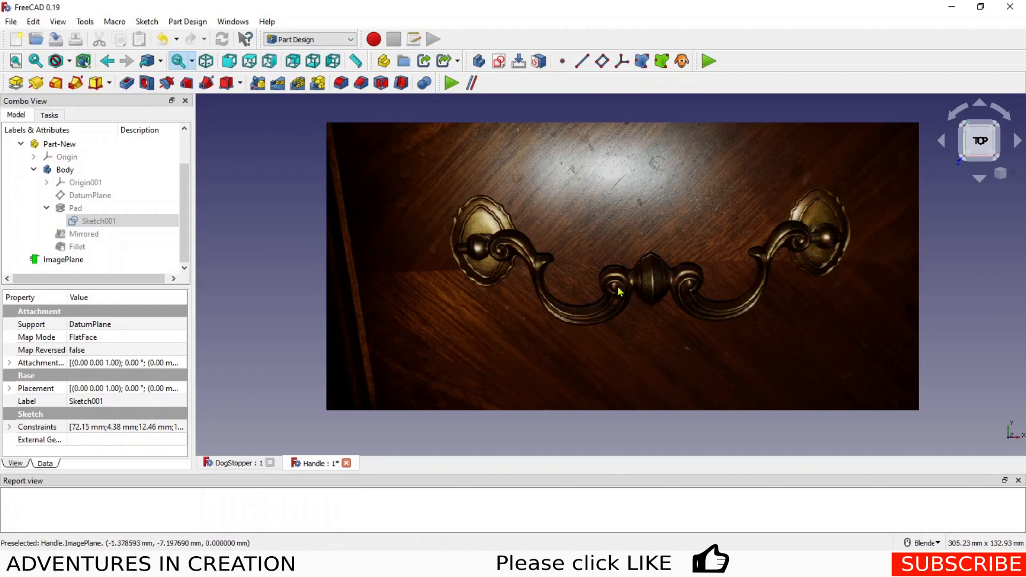
click(98, 220)
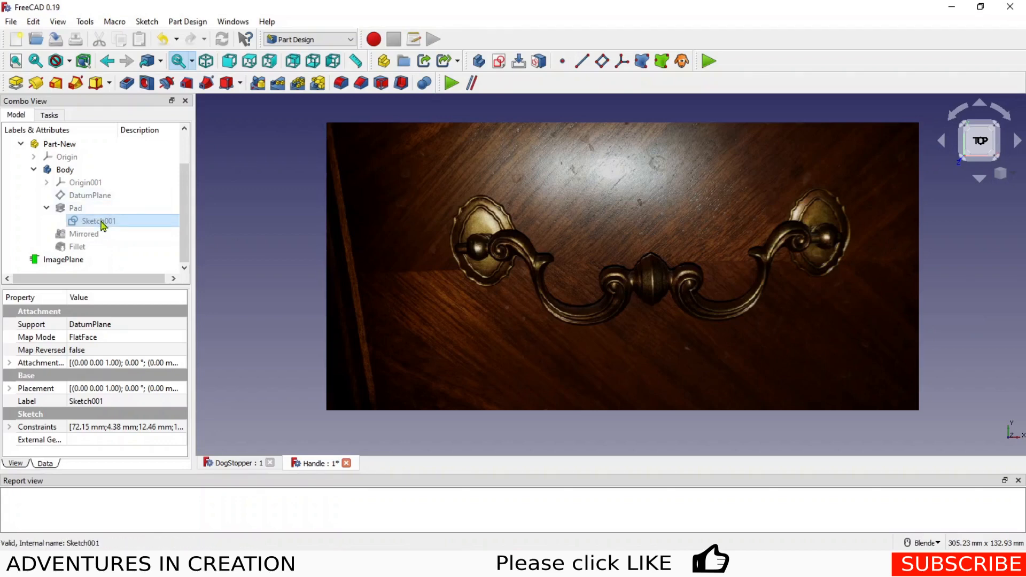
click(97, 220)
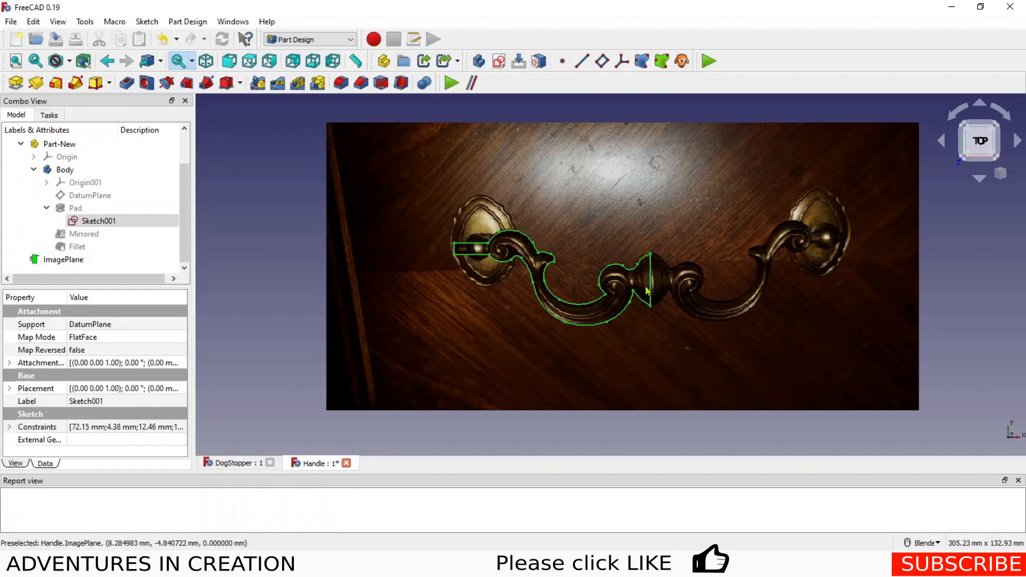
mouse_move(340, 243)
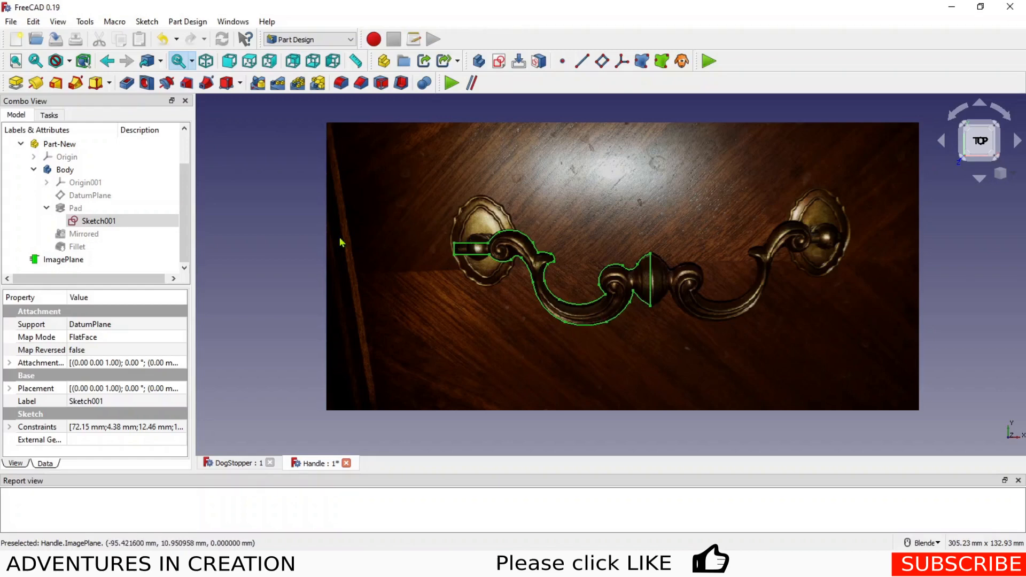
click(63, 259)
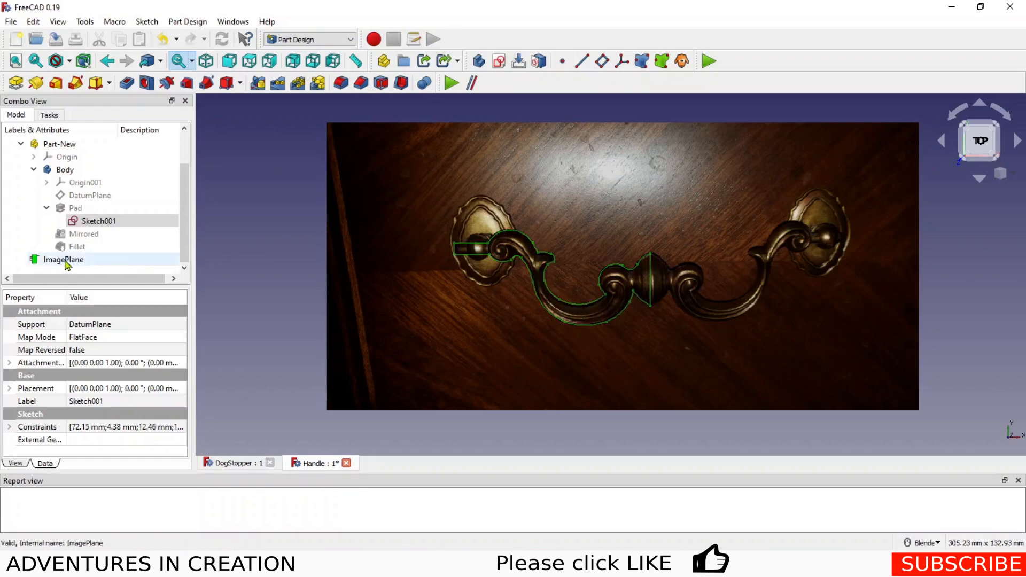
click(63, 260)
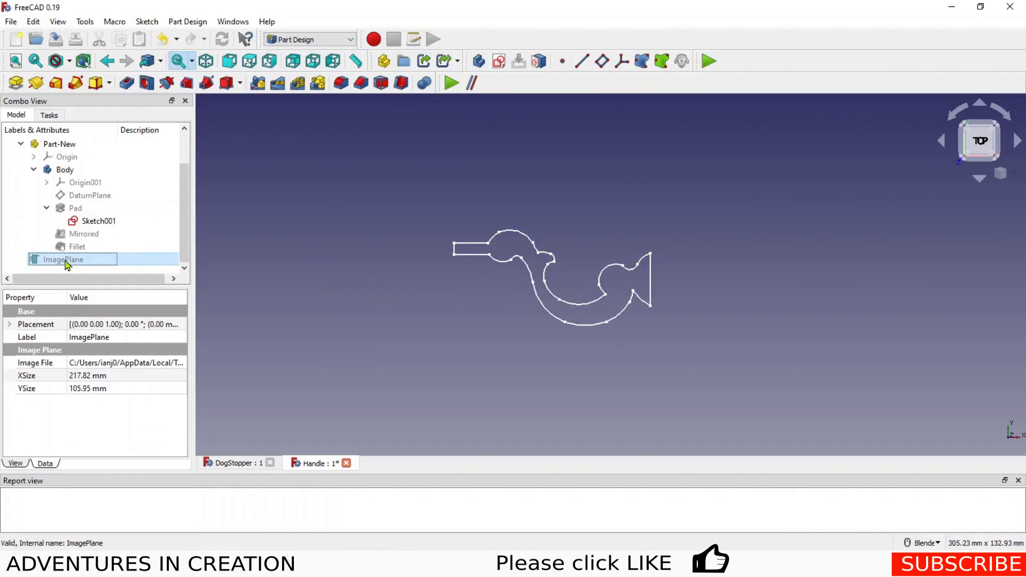
Step: Show the half-handle sketch padded into a flat solid
click(74, 208)
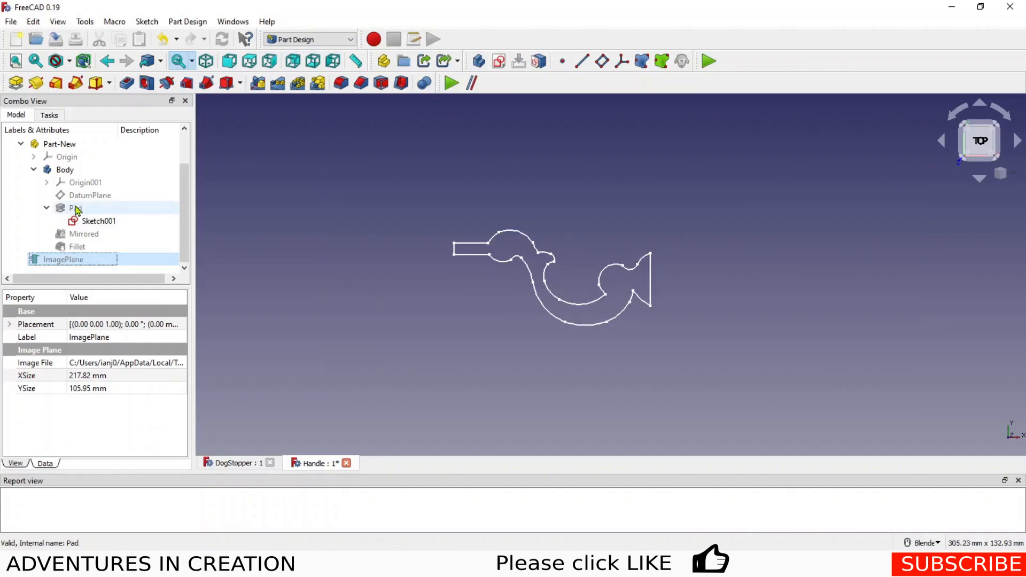
click(75, 207)
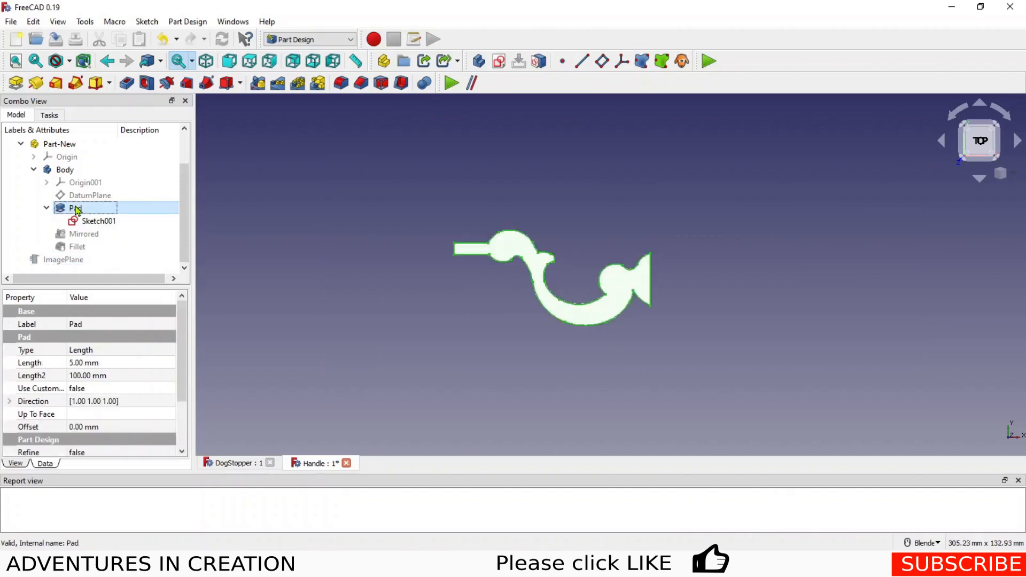
click(98, 220)
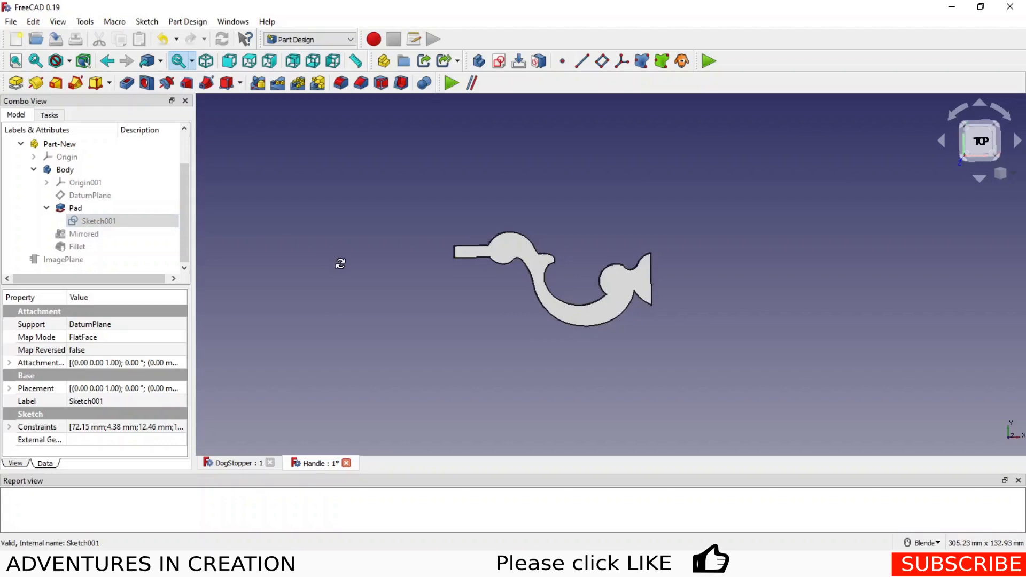
Step: Tilt the view and show the Mirrored feature forming the full symmetric handle
click(83, 234)
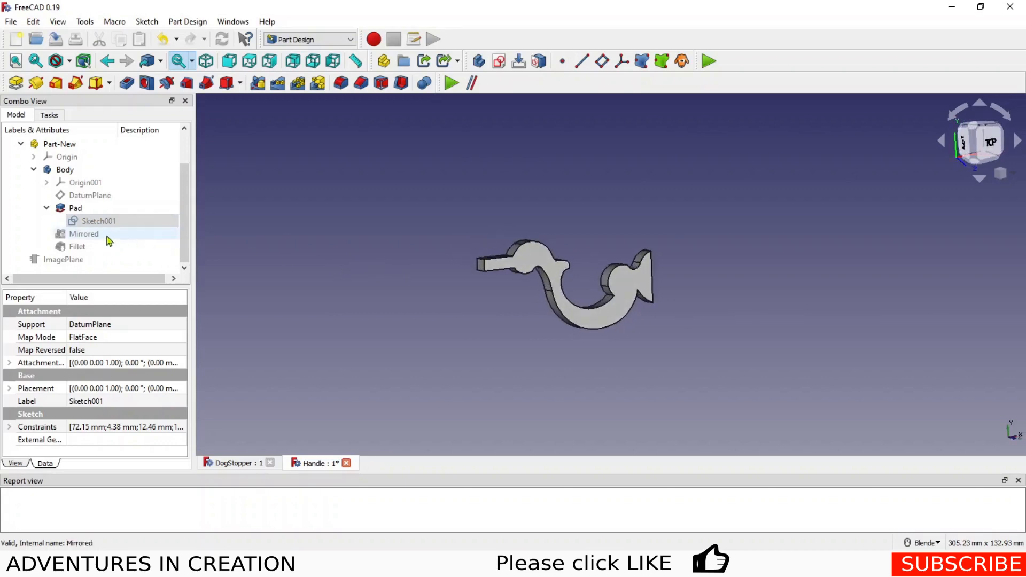
click(84, 234)
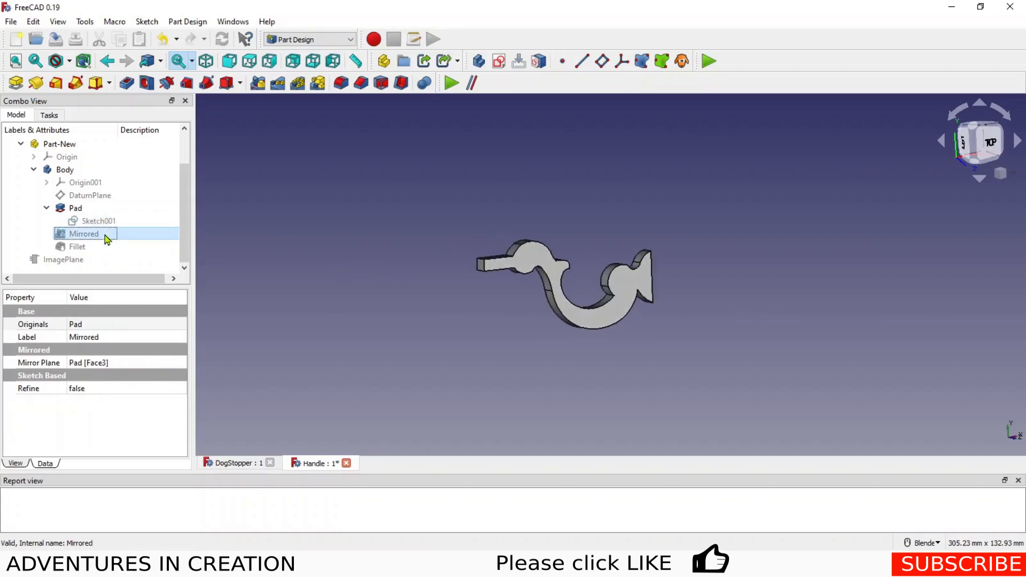
click(84, 234)
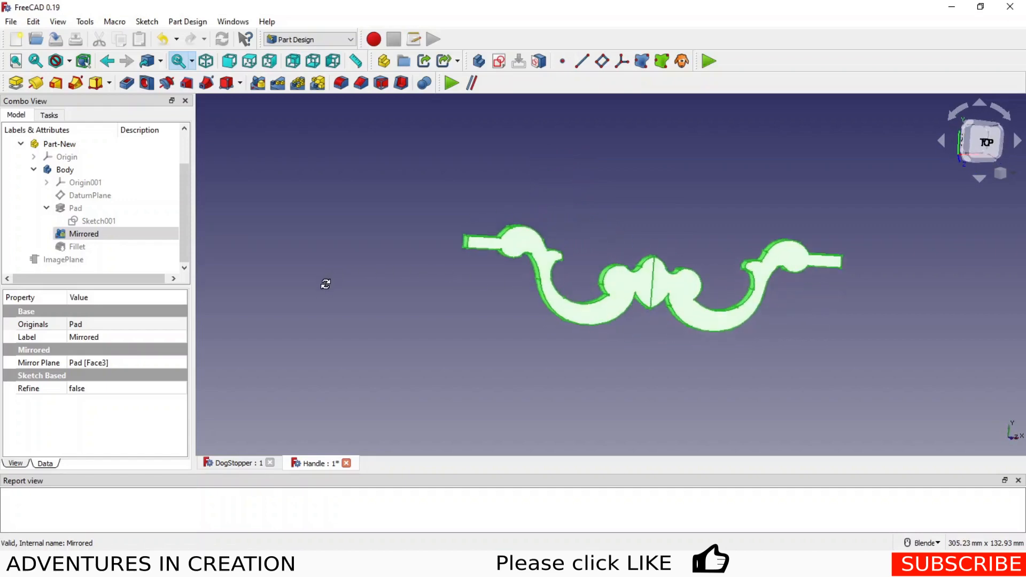
Step: Show the 2 mm Fillet feature rounding the handle's edges
click(77, 247)
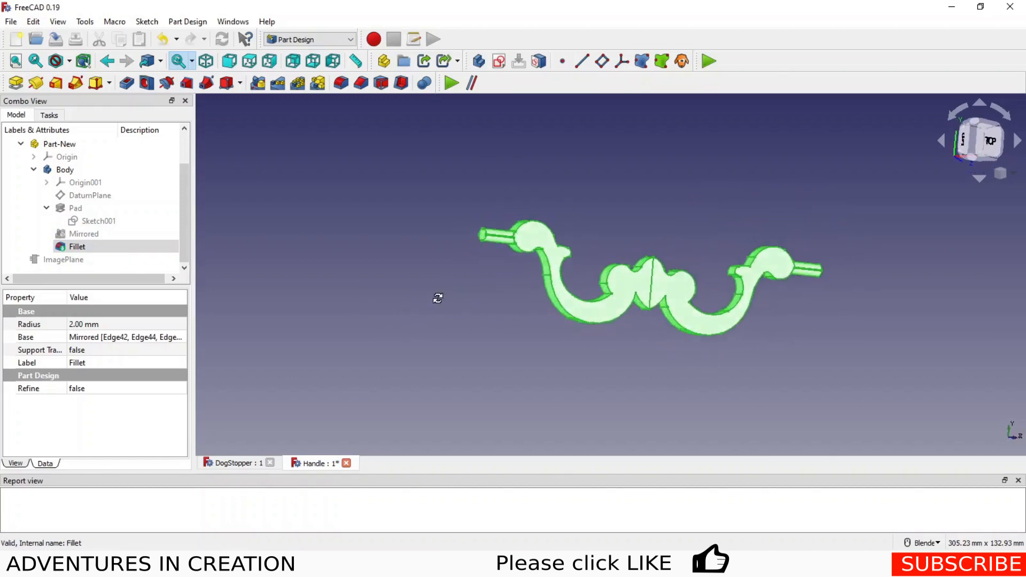
click(77, 247)
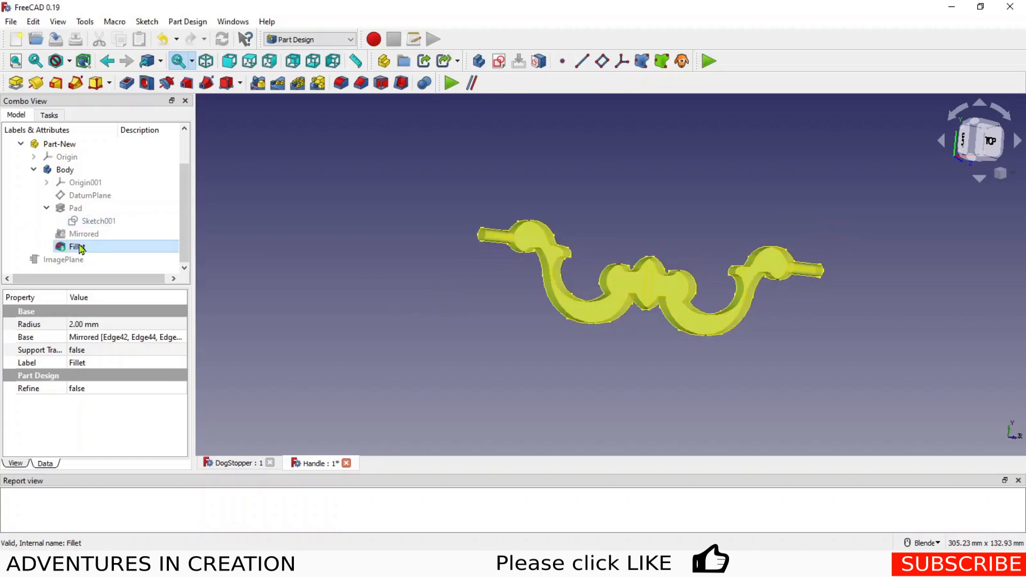
click(10, 22)
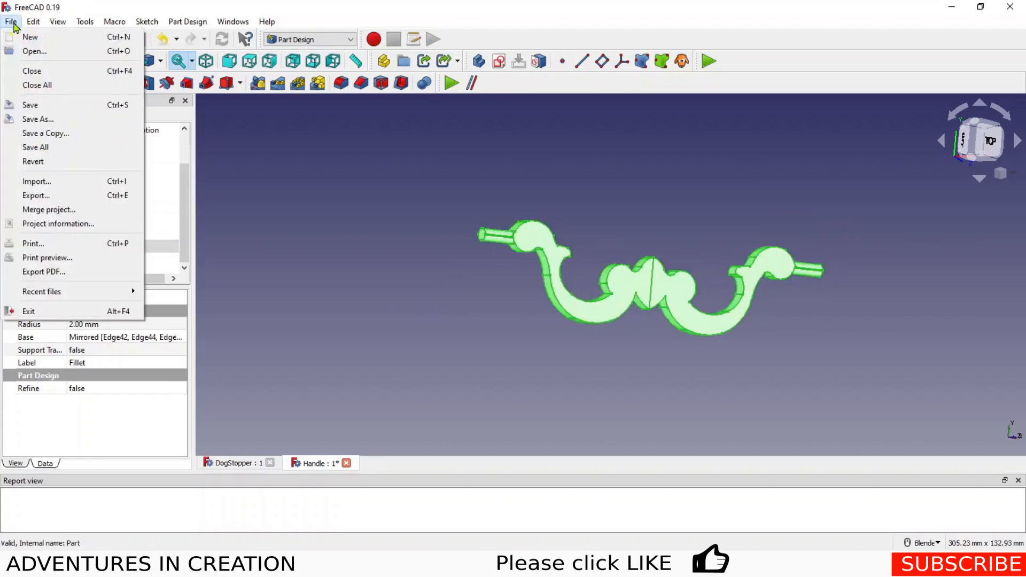
click(35, 195)
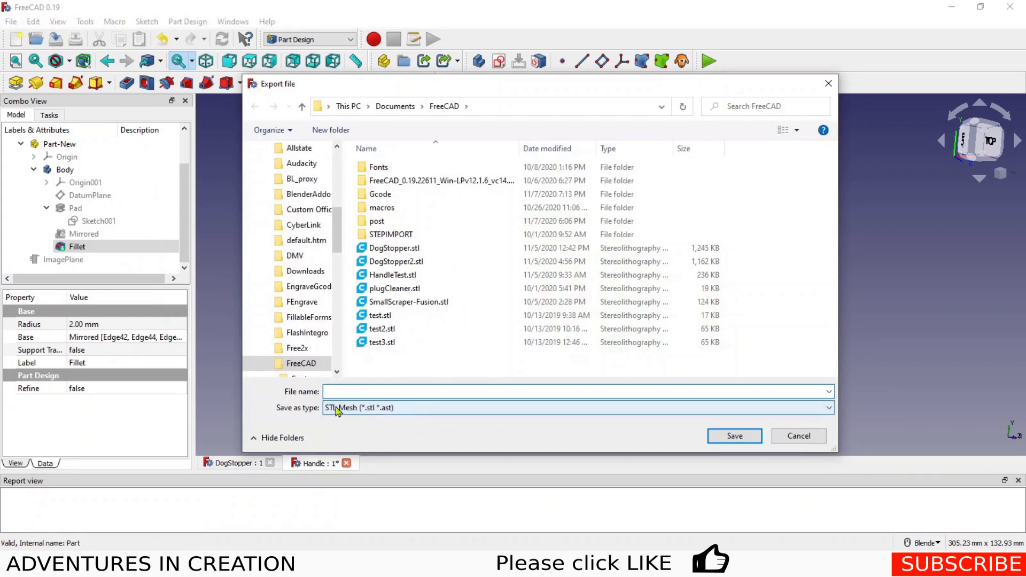
click(395, 247)
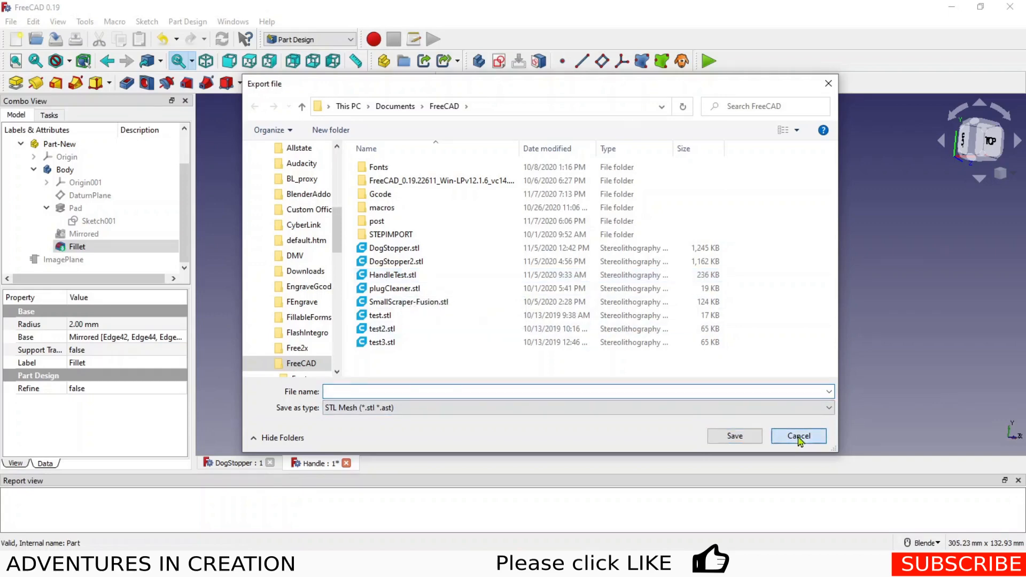
click(798, 436)
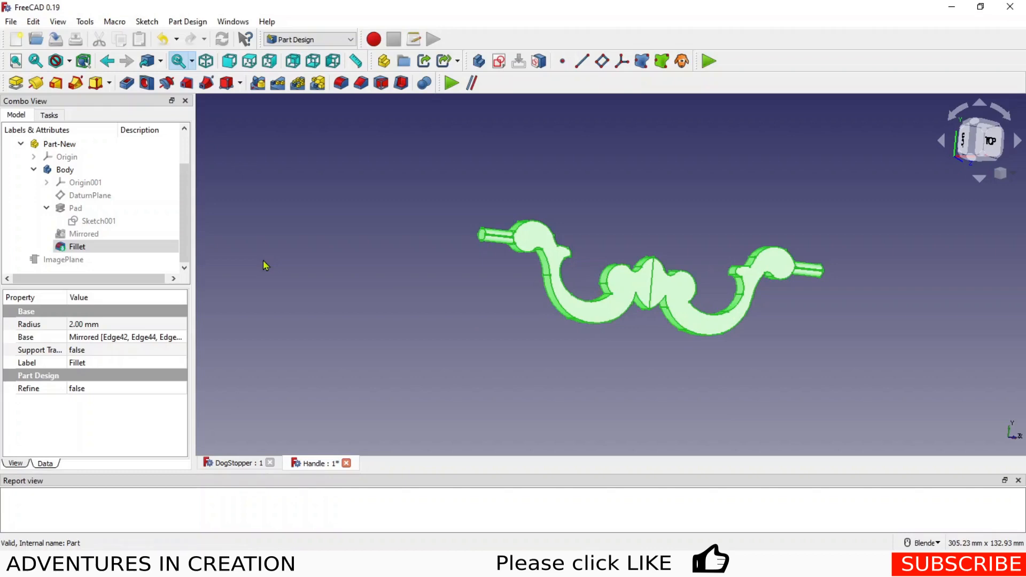
mouse_move(291, 223)
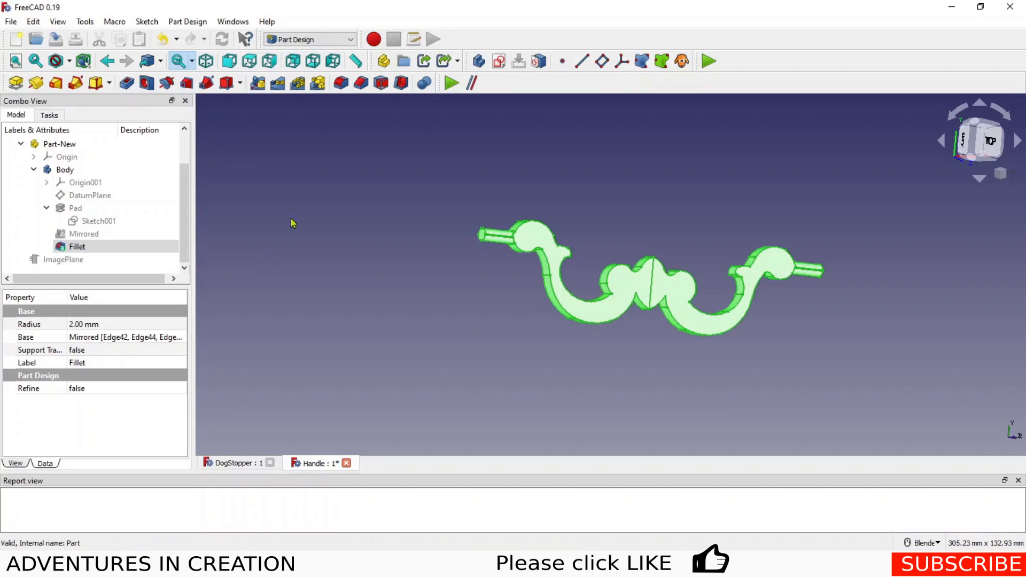